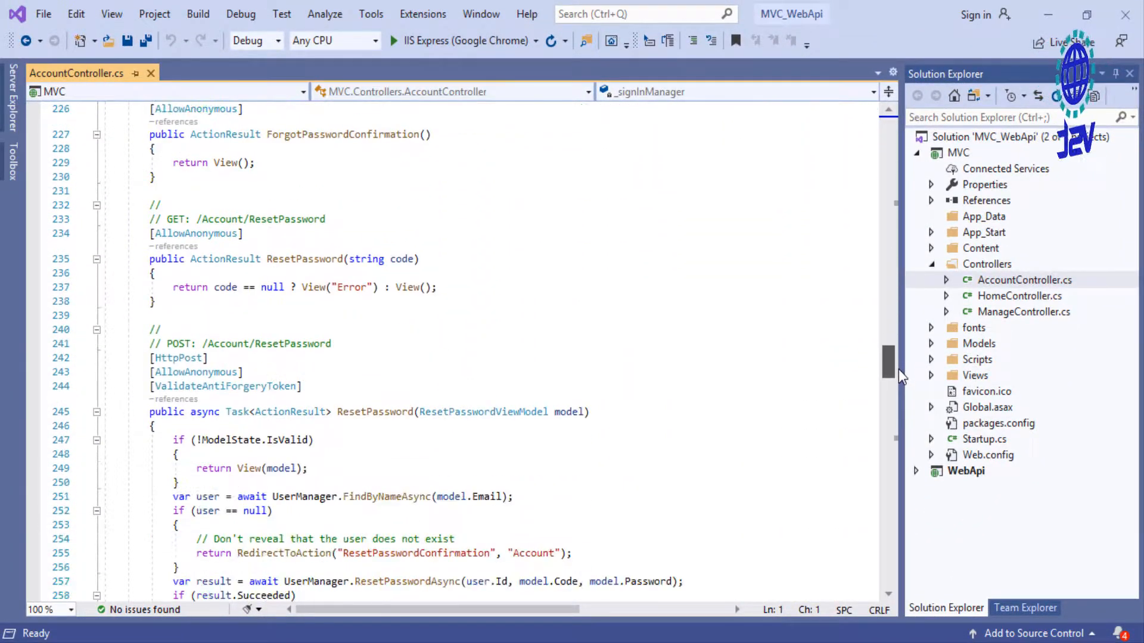
# Mark LogOff with [HttpGet], add Session["token"] = null; inside it, and save AccountController.
pyautogui.scroll(-3)
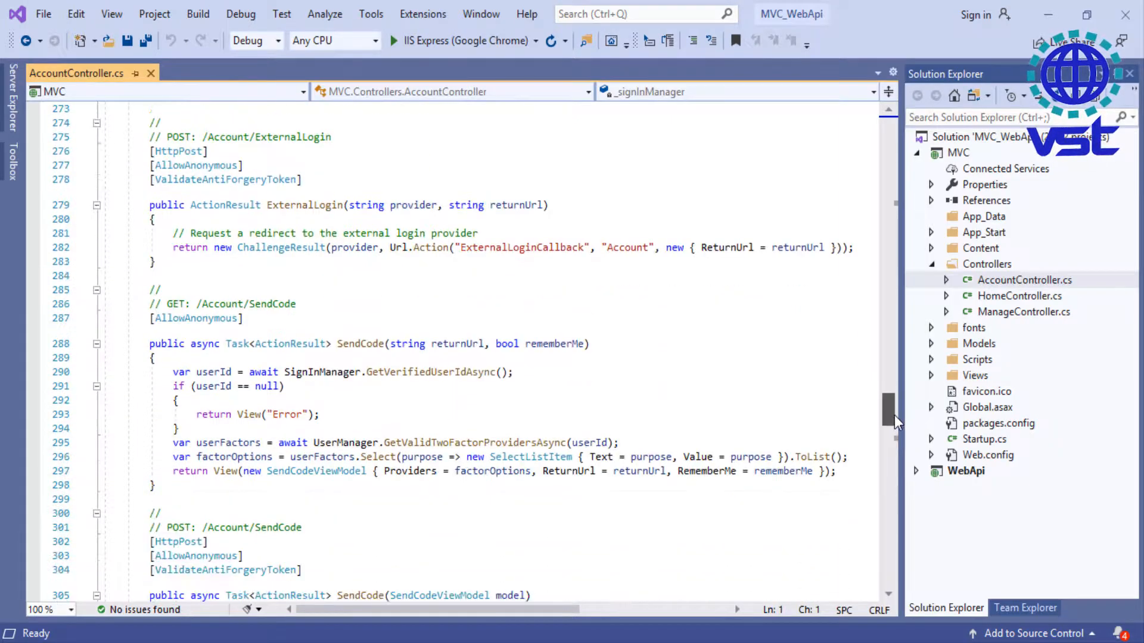
pyautogui.scroll(-3)
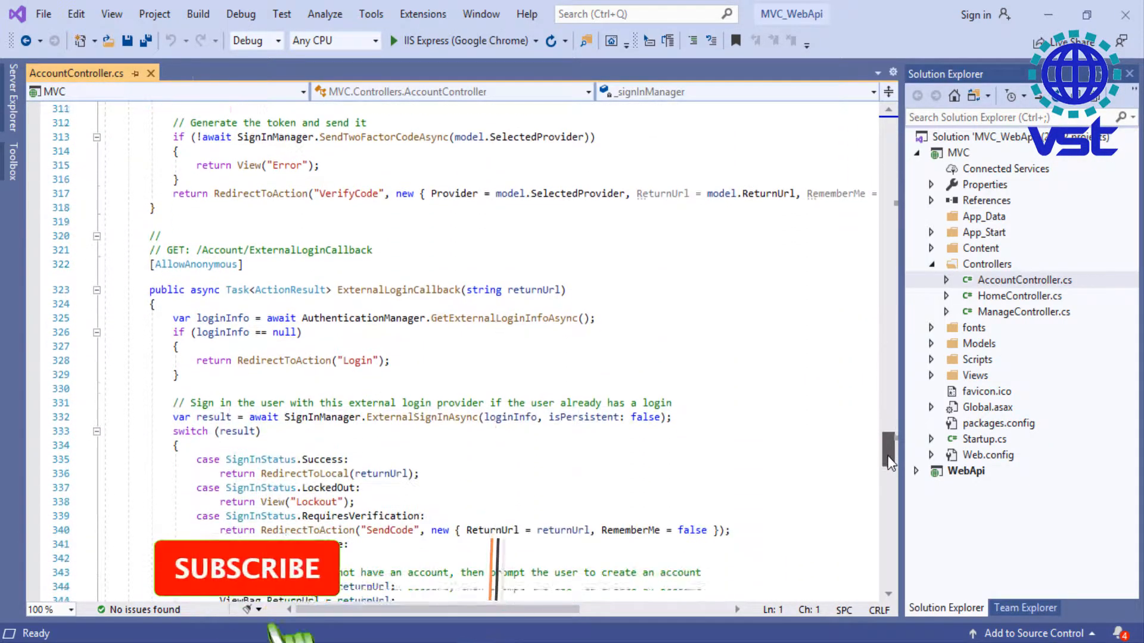
pyautogui.scroll(-3)
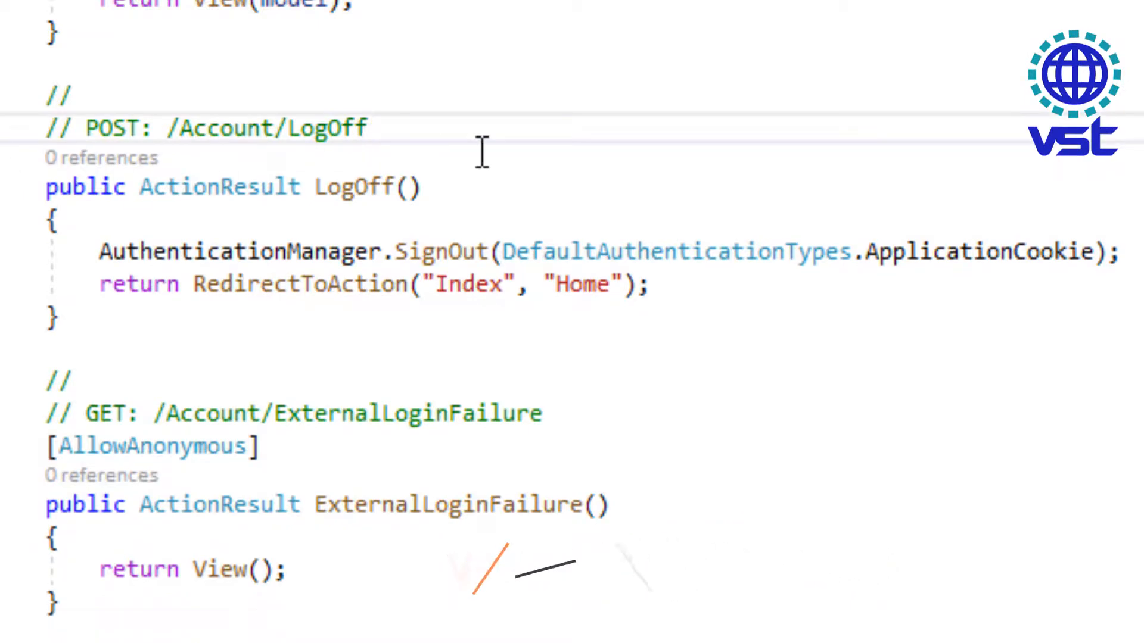
pyautogui.write('[ht]')
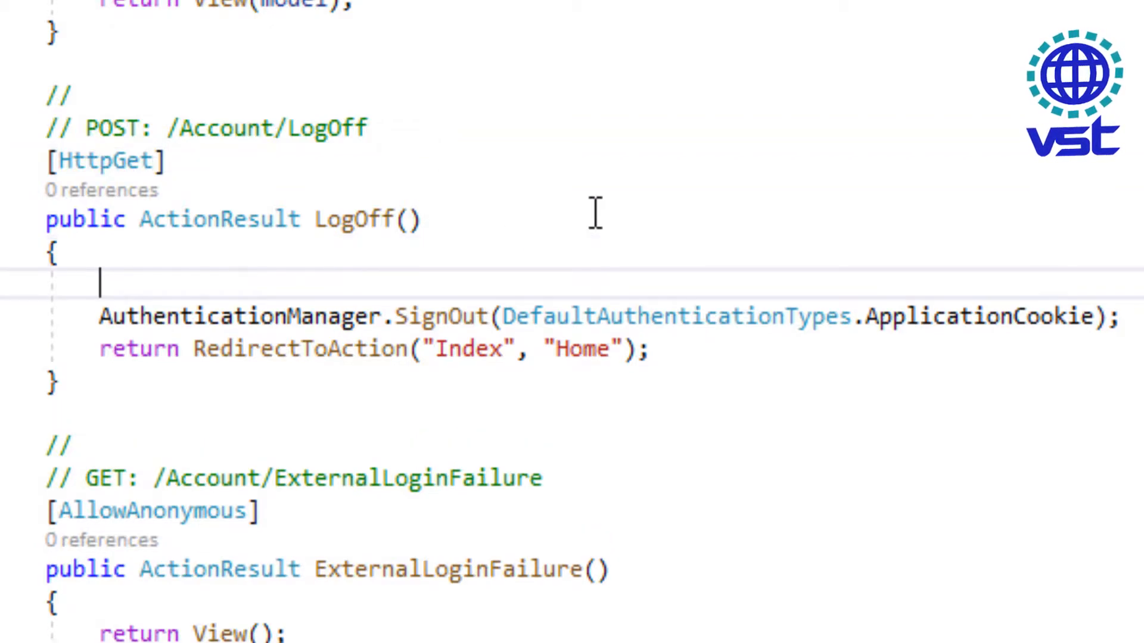
pyautogui.write('Session["token"] = null;')
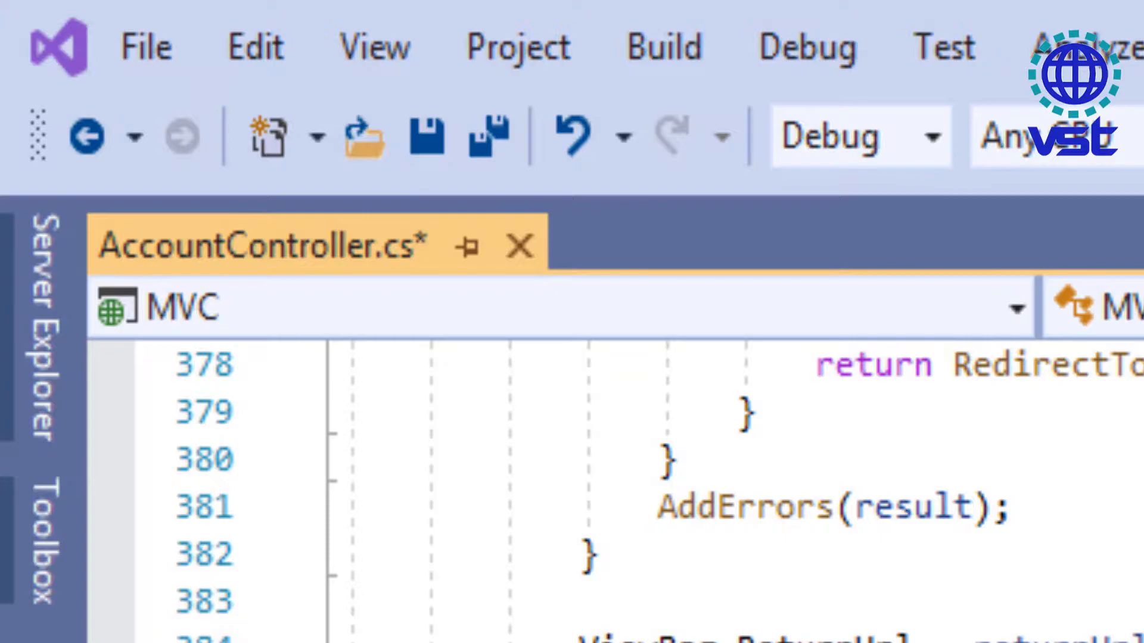
pyautogui.click(488, 137)
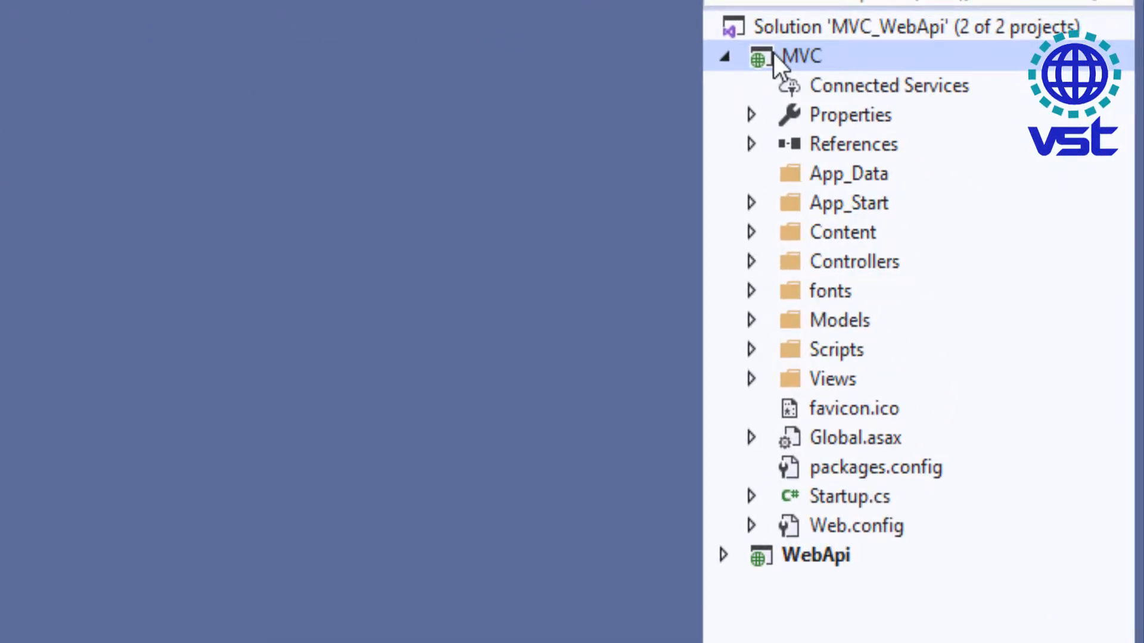
pyautogui.moveTo(844, 540)
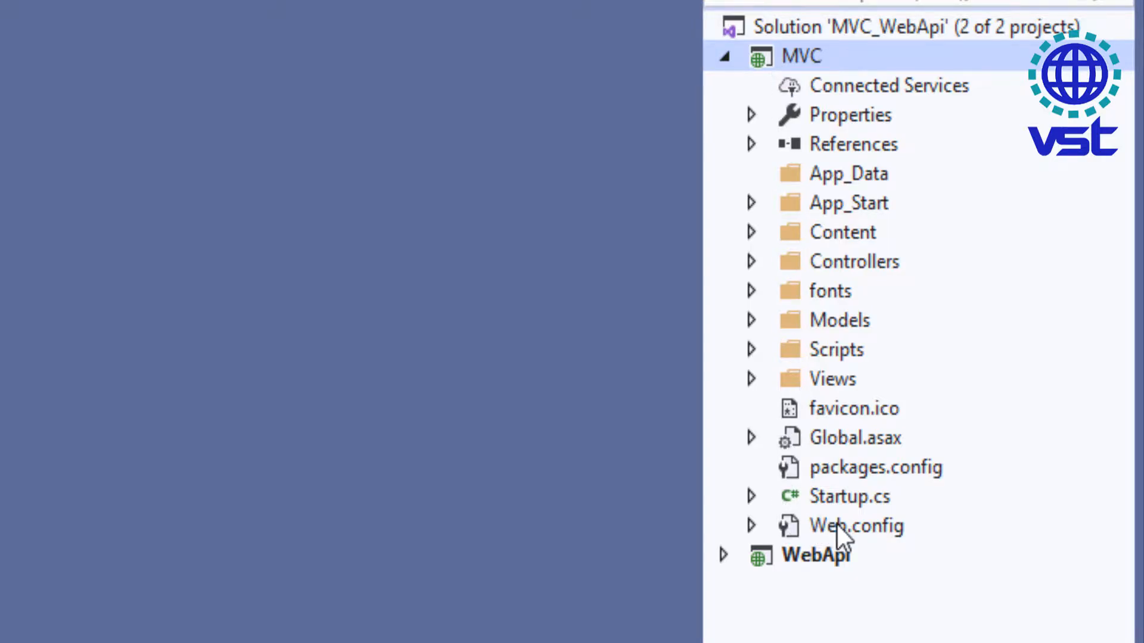
# Set MVC Web.config Initial Catalog to WebApi_Database and copy the connectionStrings section.
pyautogui.doubleClick(855, 526)
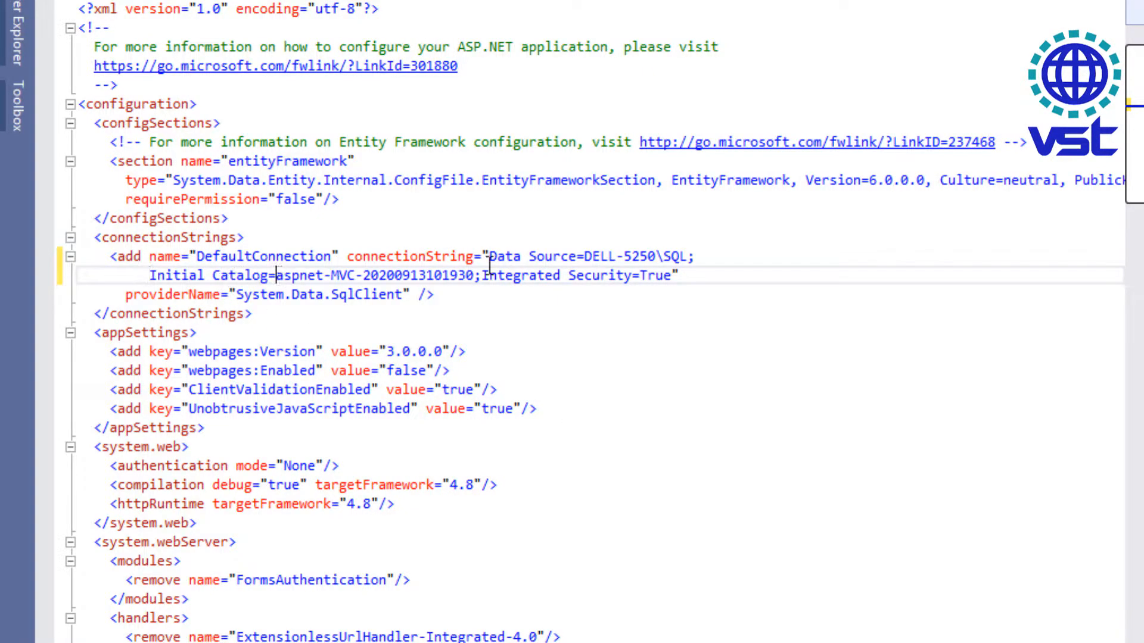
pyautogui.moveTo(275, 275); pyautogui.dragTo(475, 276)
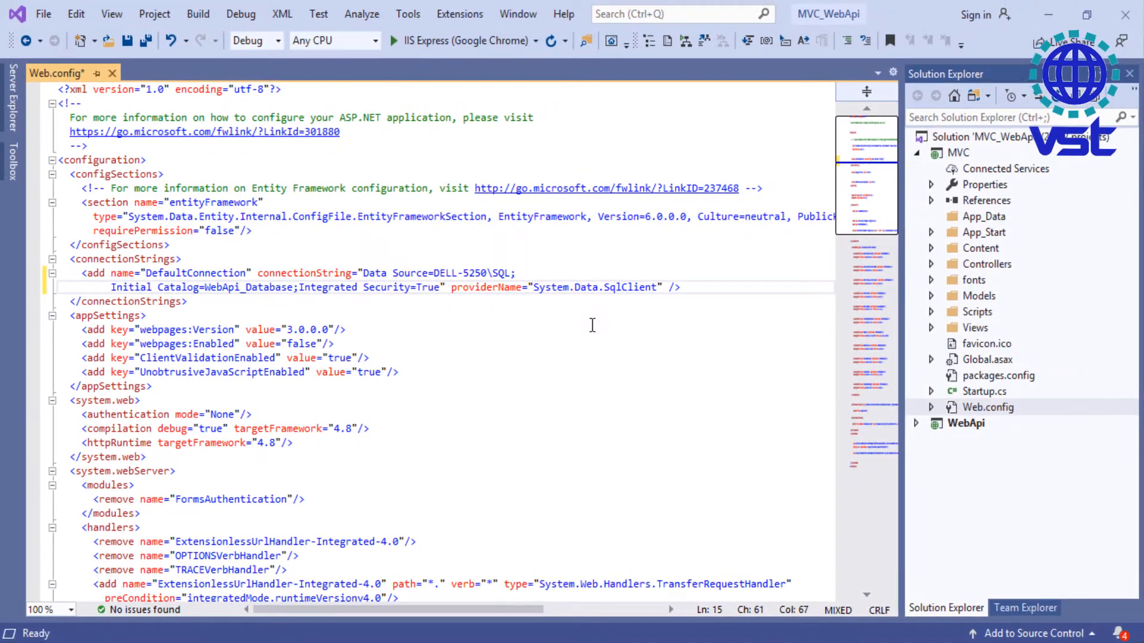
pyautogui.click(159, 302)
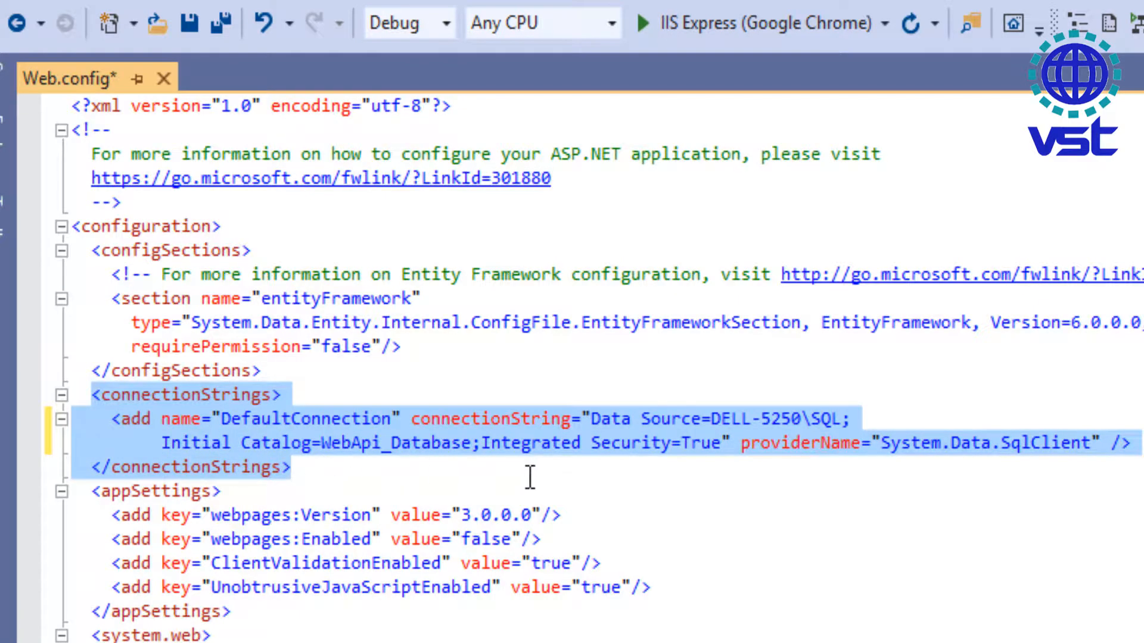
pyautogui.rightClick(248, 456)
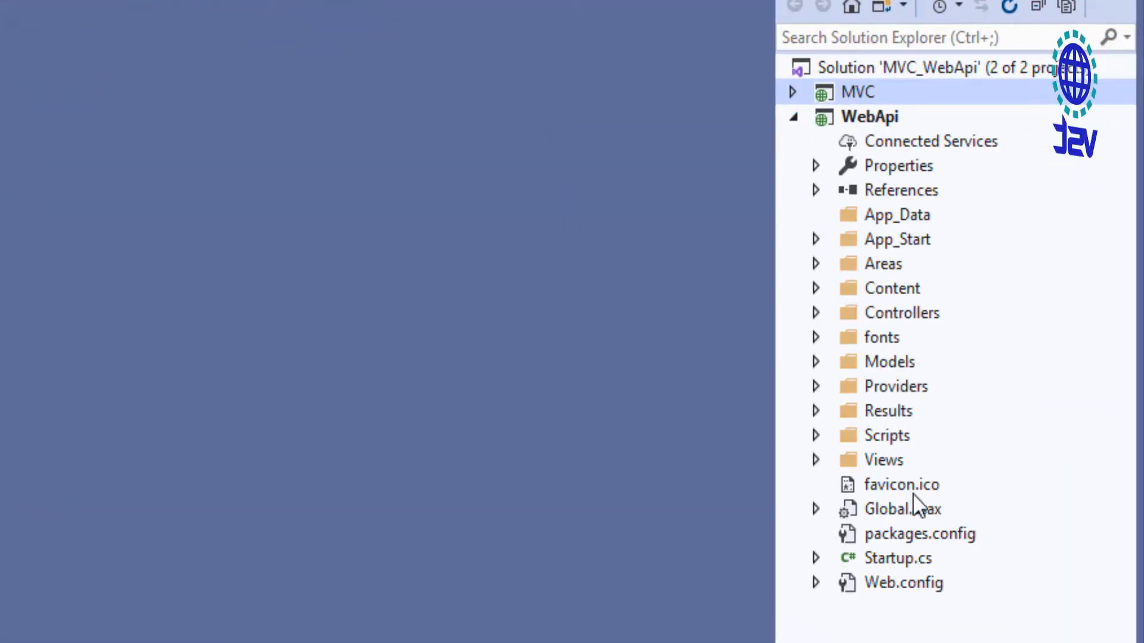
# Paste the WebApi_Database connectionStrings into WebApi's Web.config and close the file.
pyautogui.doubleClick(906, 583)
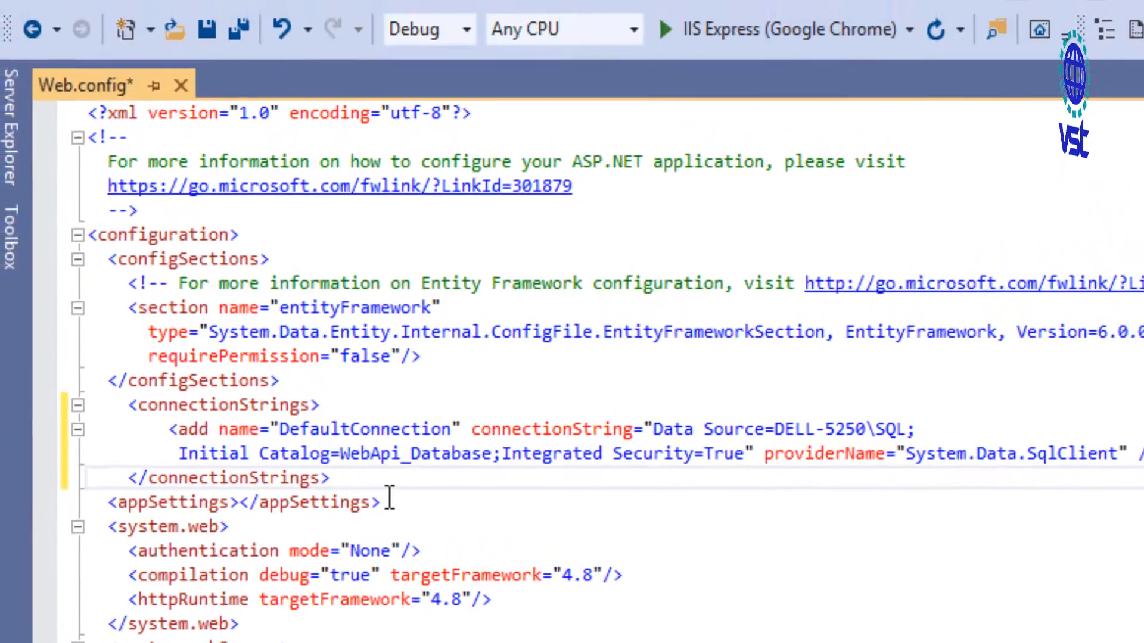
pyautogui.click(246, 70)
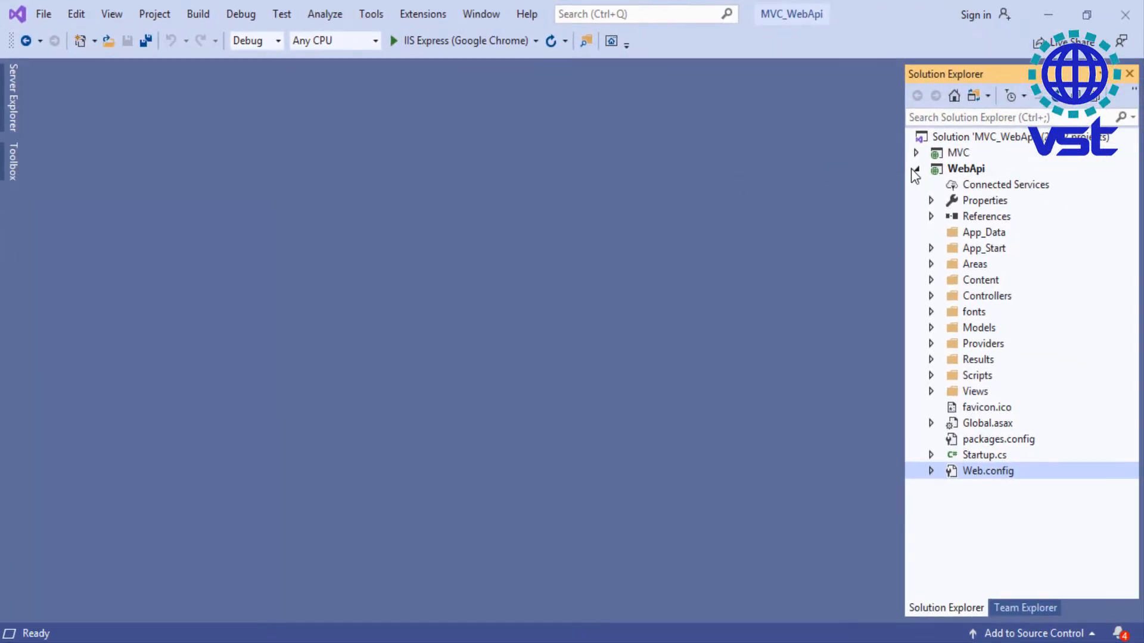
# Add FirstName and LastName string properties to ApplicationUser in MVC IdentityModels.cs.
pyautogui.click(915, 170)
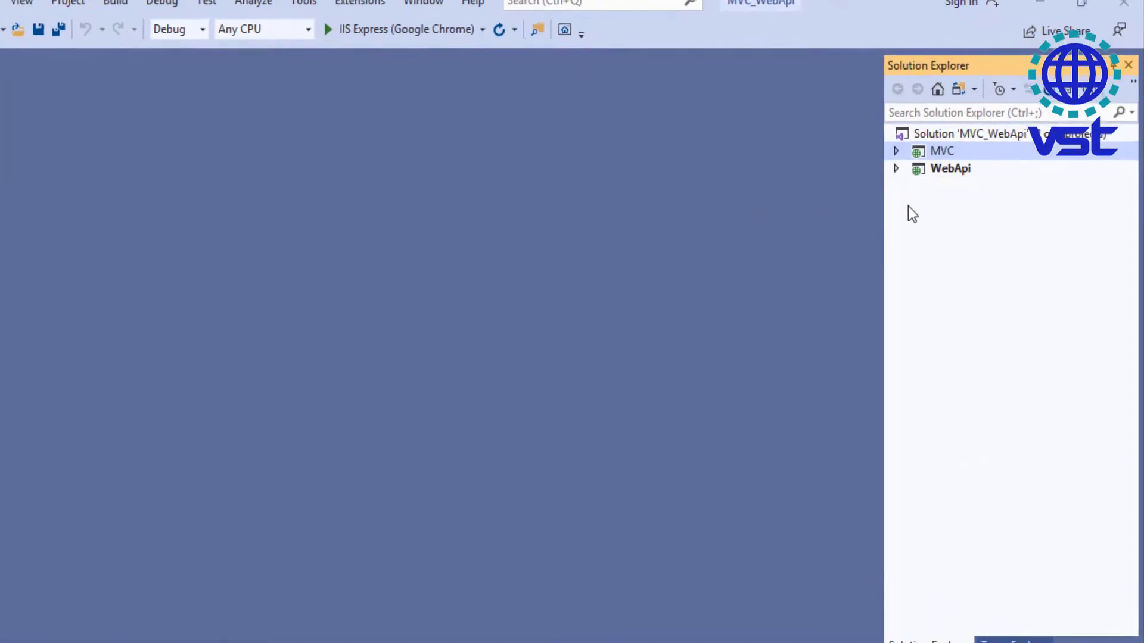
pyautogui.click(896, 151)
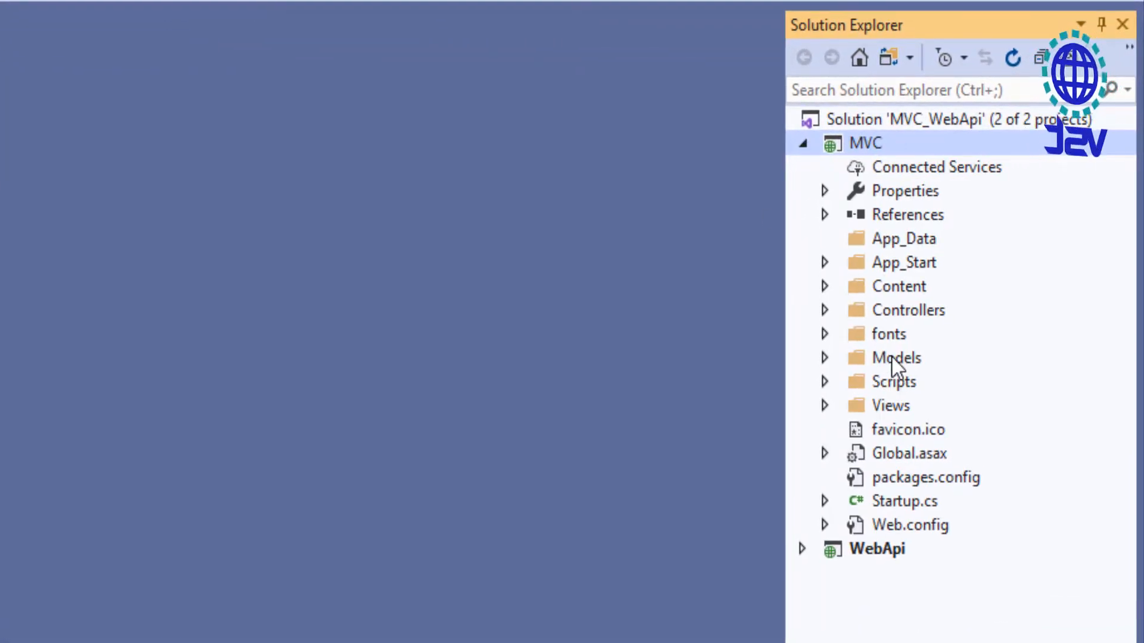
pyautogui.doubleClick(896, 357)
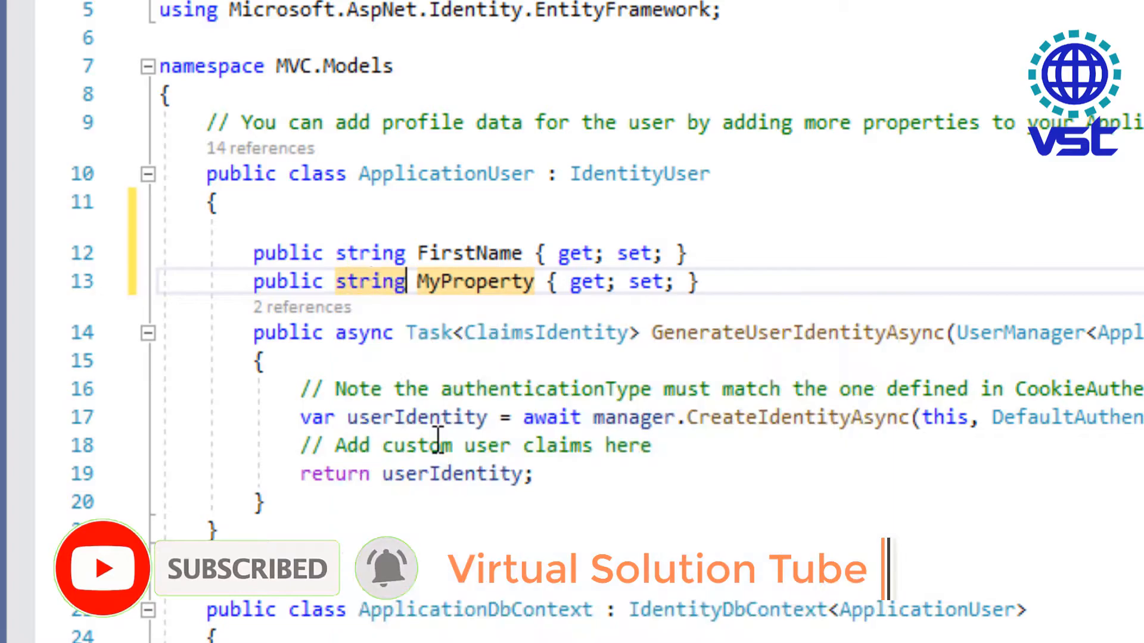
pyautogui.write('LastName')
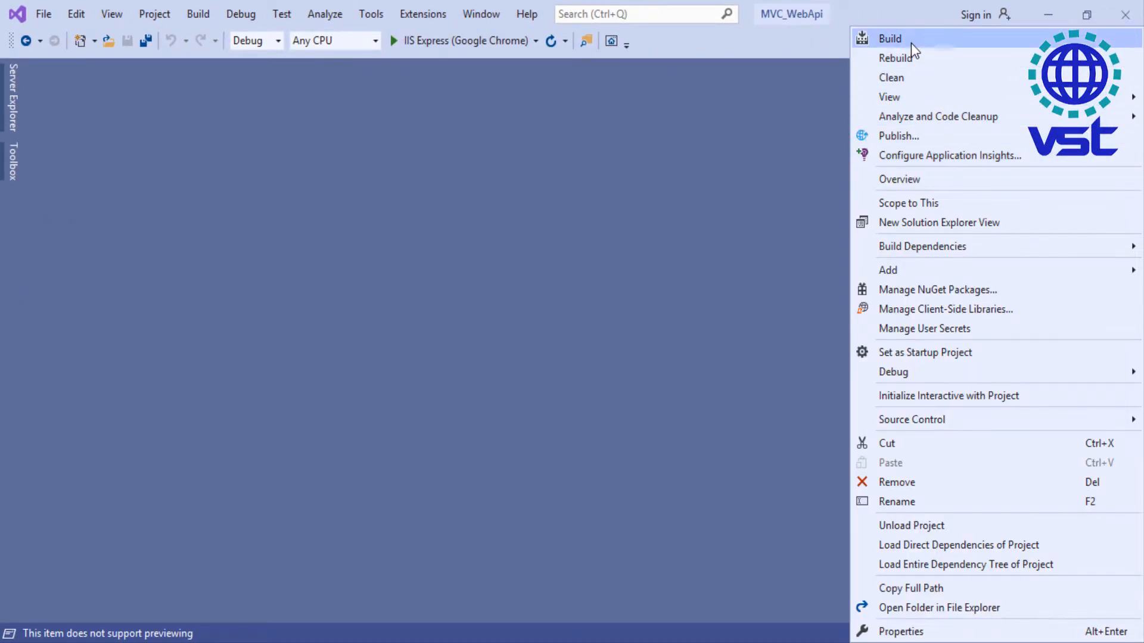
# Build the solution, unload the WebApi project and set MVC as the startup project.
pyautogui.click(889, 39)
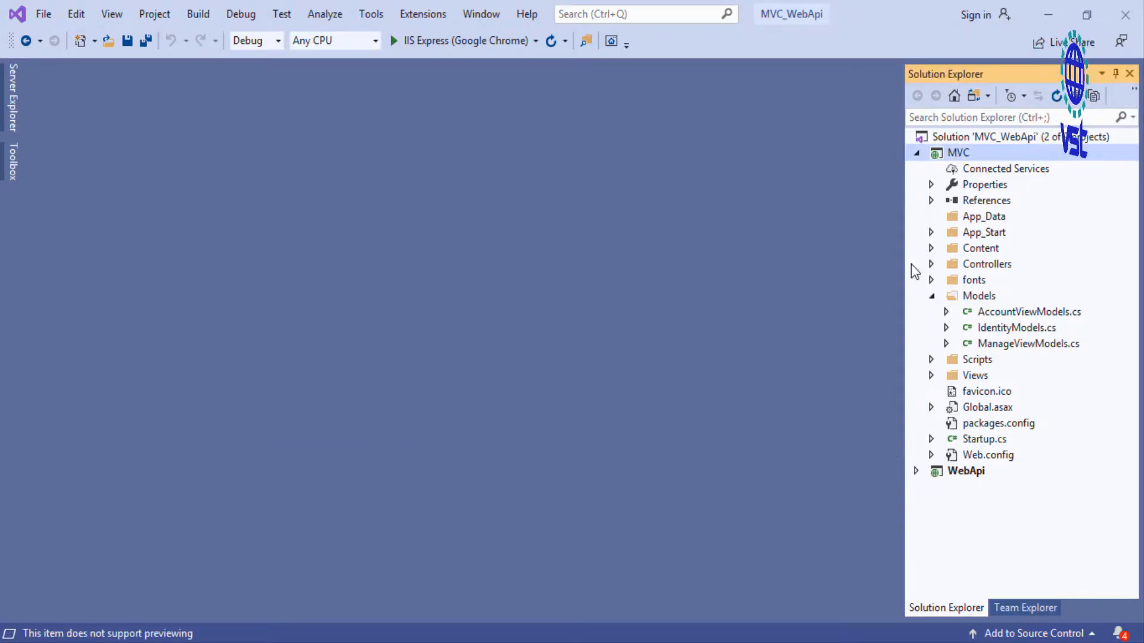
pyautogui.moveTo(978, 296)
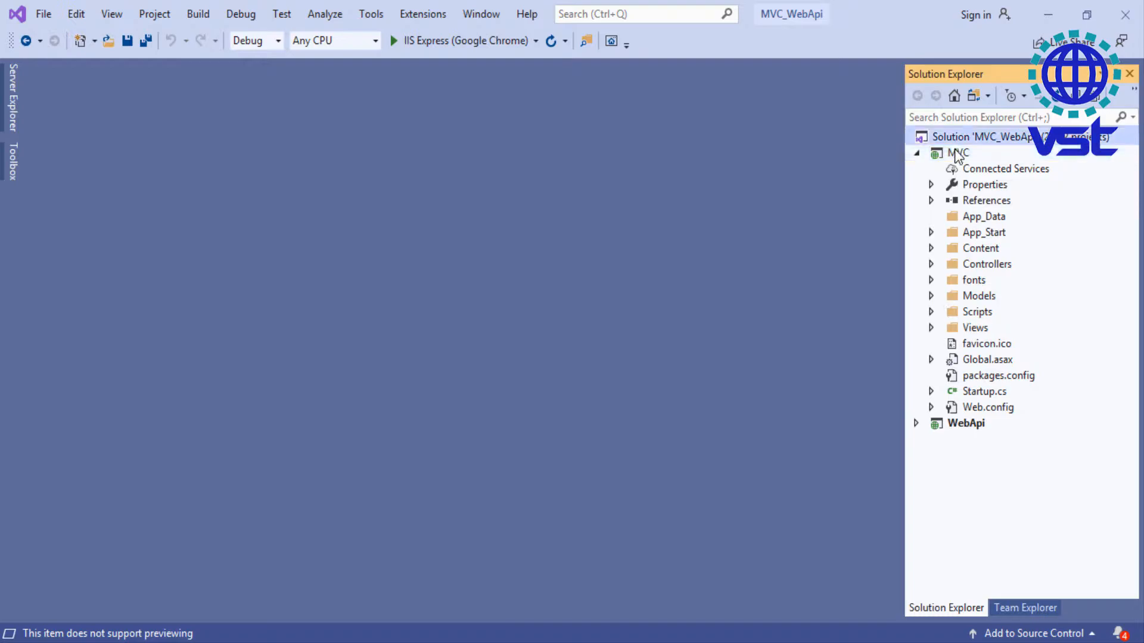
pyautogui.click(965, 424)
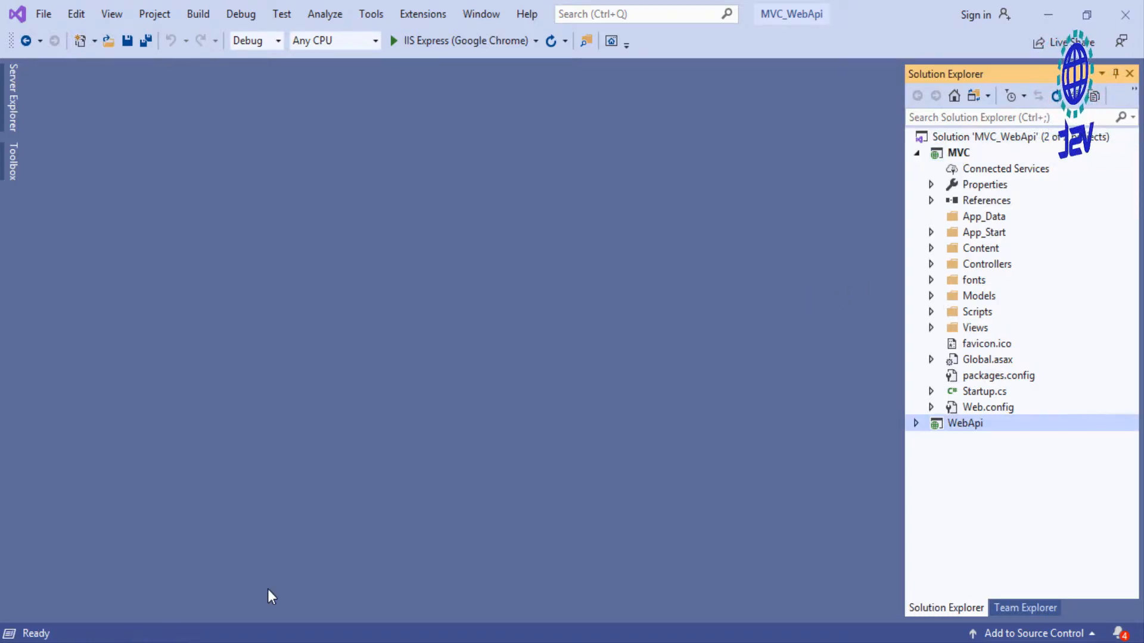
pyautogui.rightClick(965, 423)
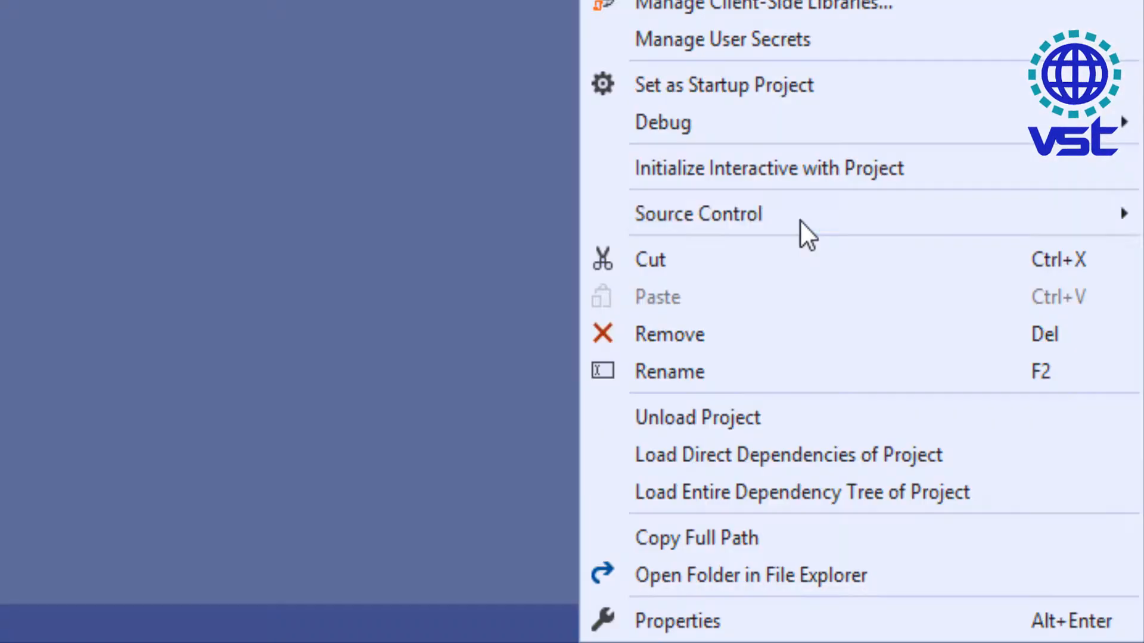
pyautogui.click(699, 419)
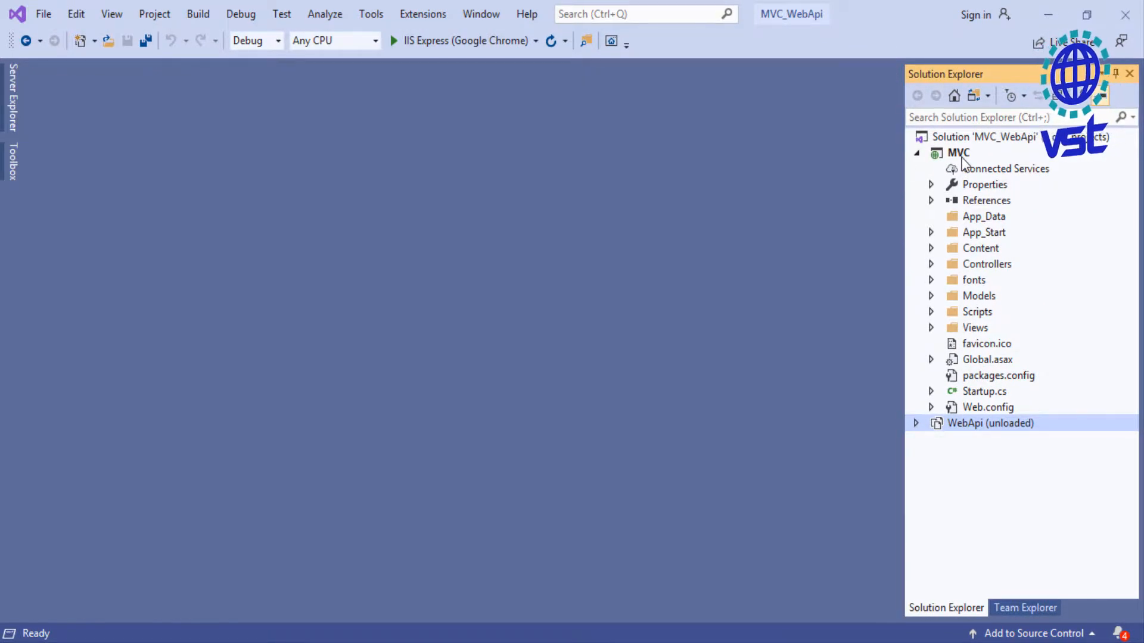
pyautogui.rightClick(959, 153)
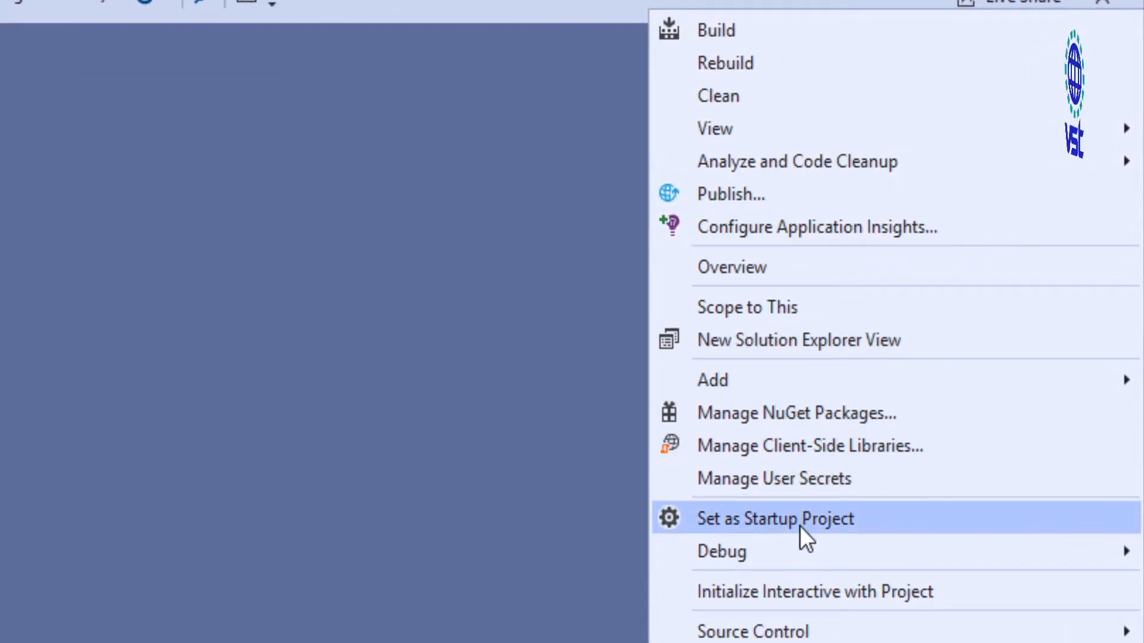
pyautogui.click(774, 520)
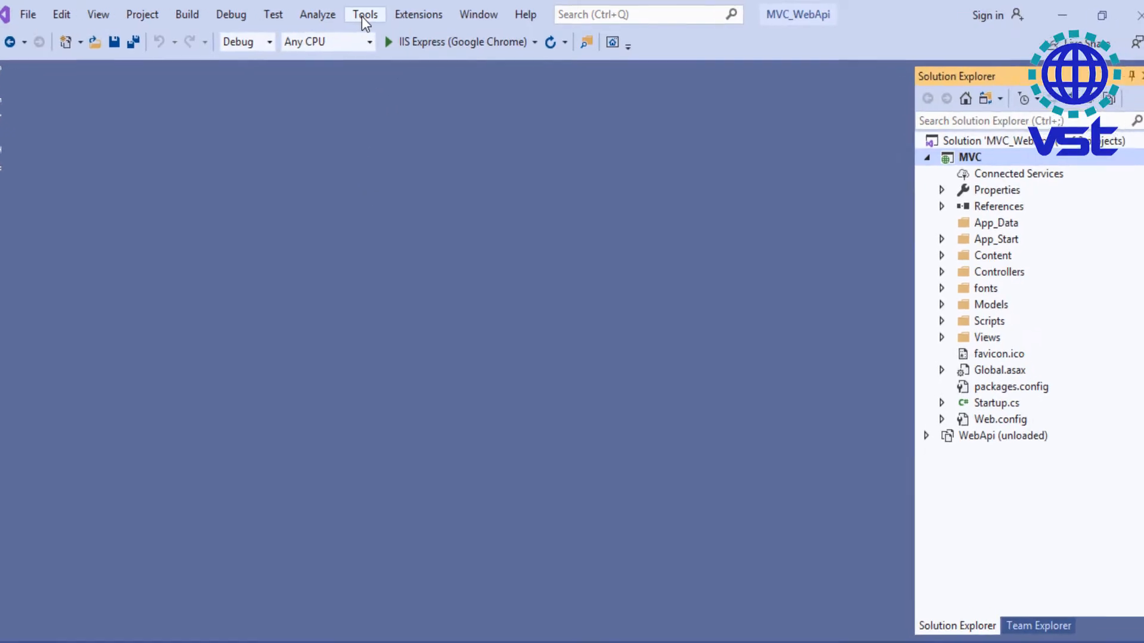
# Run enable-migrations for the MVC project in the Package Manager Console.
pyautogui.click(365, 14)
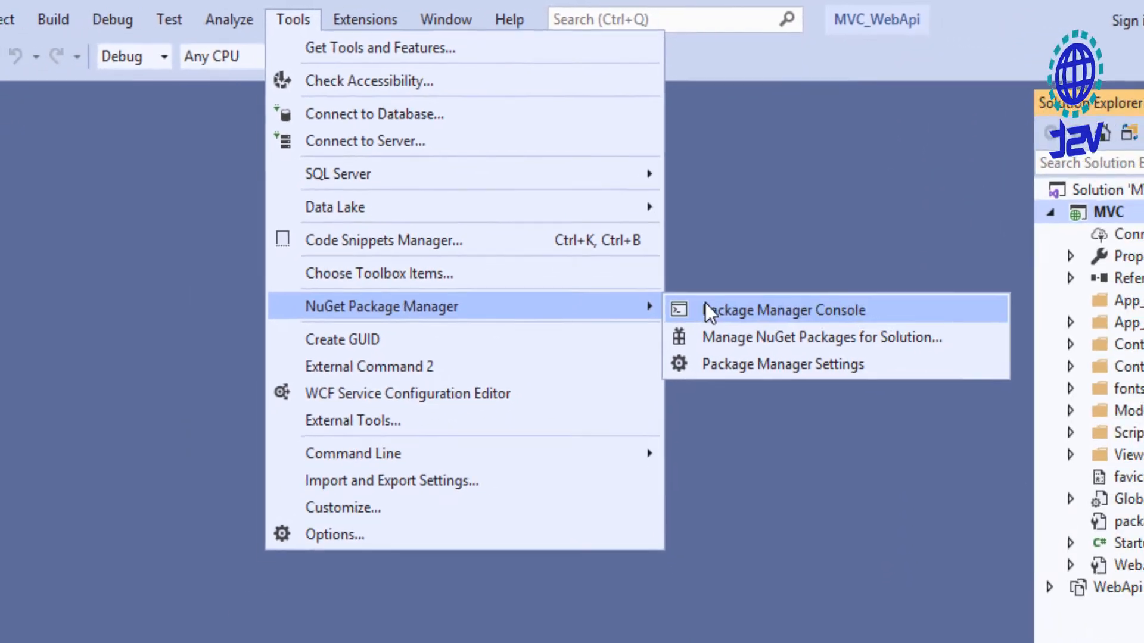
pyautogui.click(782, 310)
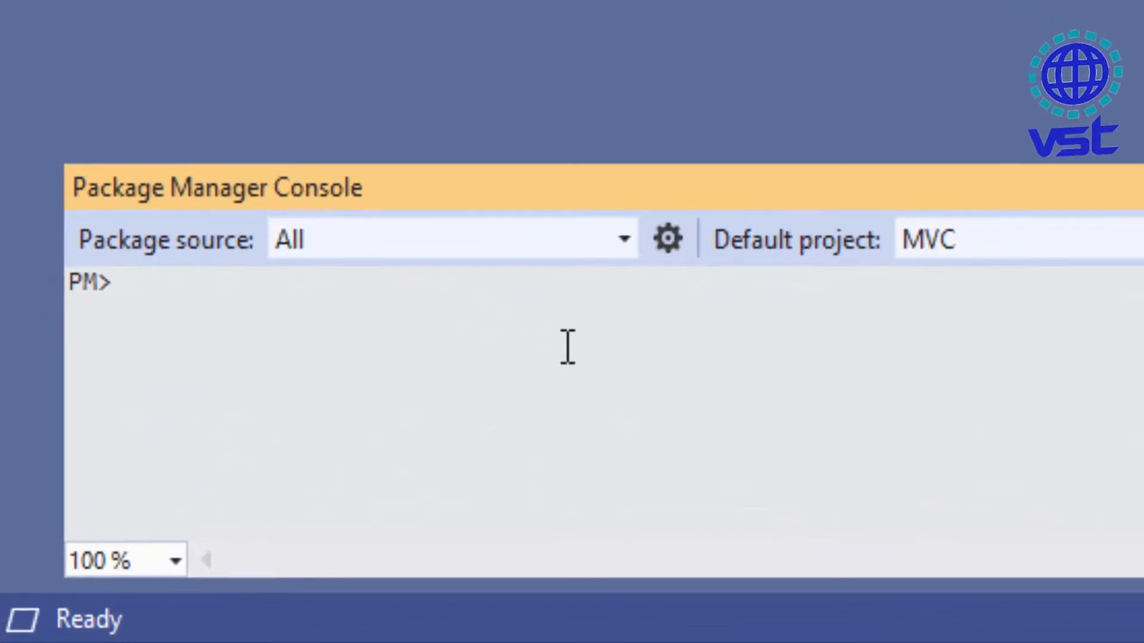
pyautogui.write('enable-migrations')
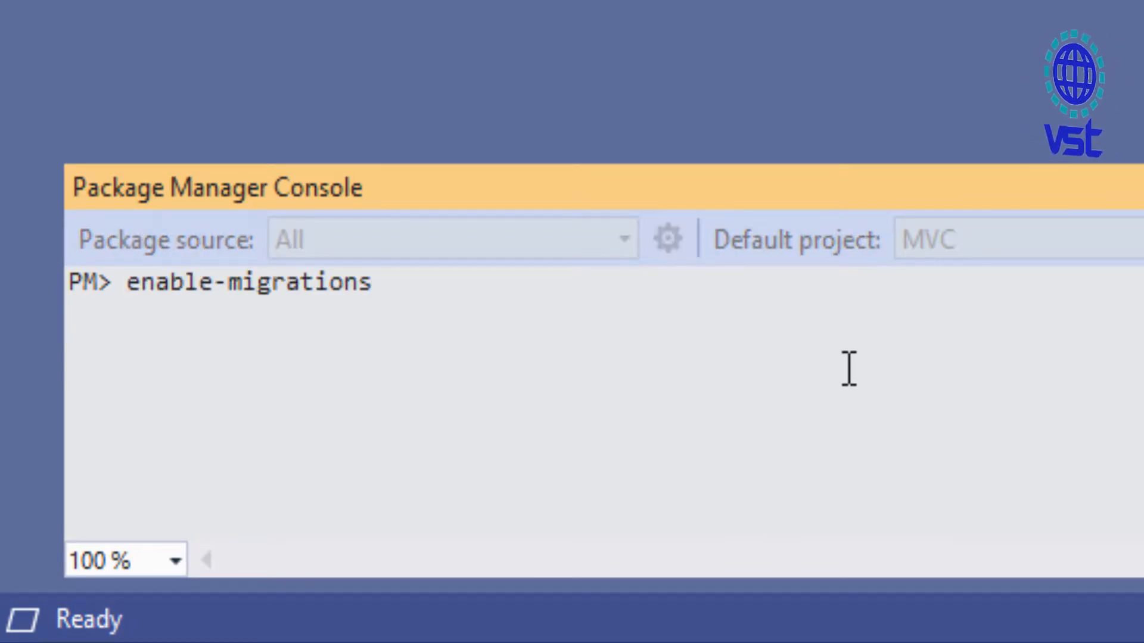
pyautogui.press('Enter')
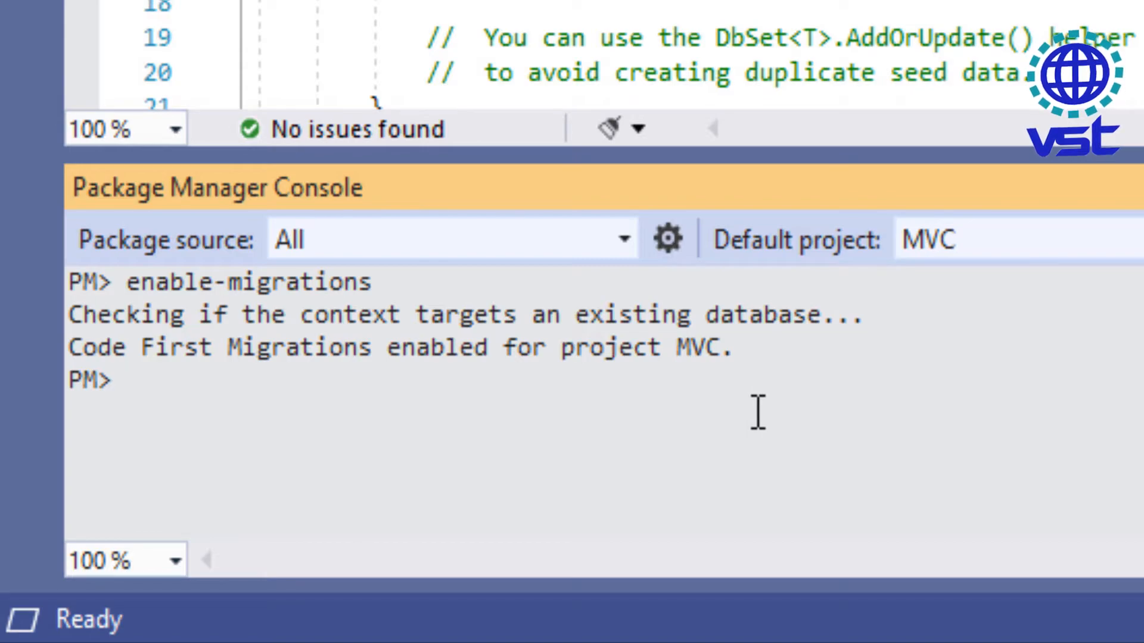
# Run add-migration InitialDB to scaffold the initial migration.
pyautogui.write('add-migration InitialDB')
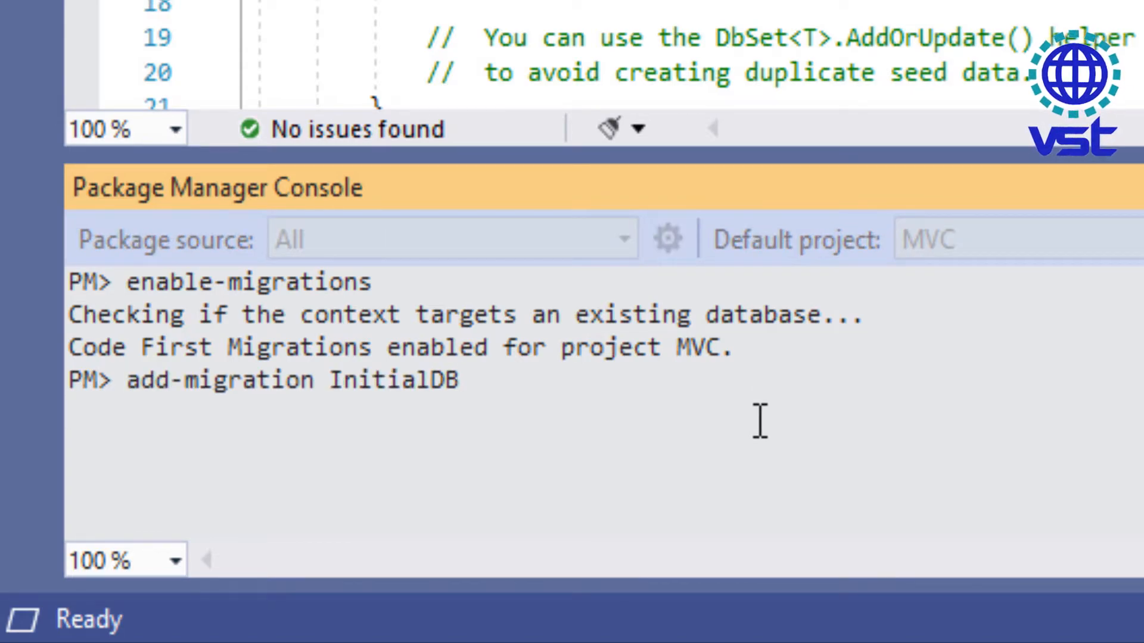
pyautogui.press('Enter')
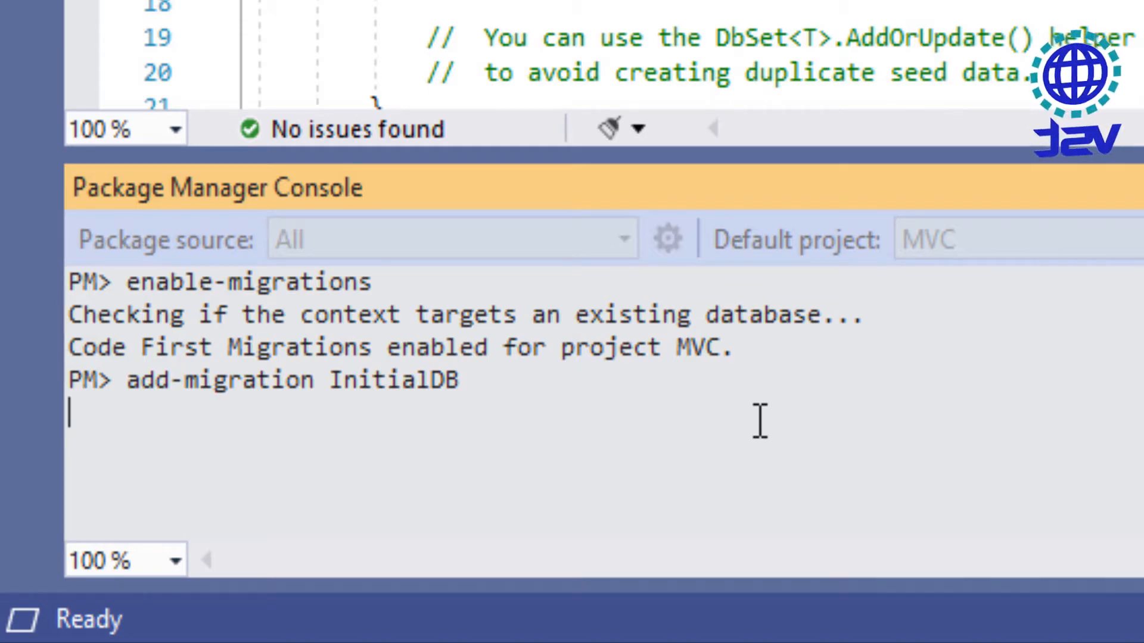
pyautogui.press('Enter')
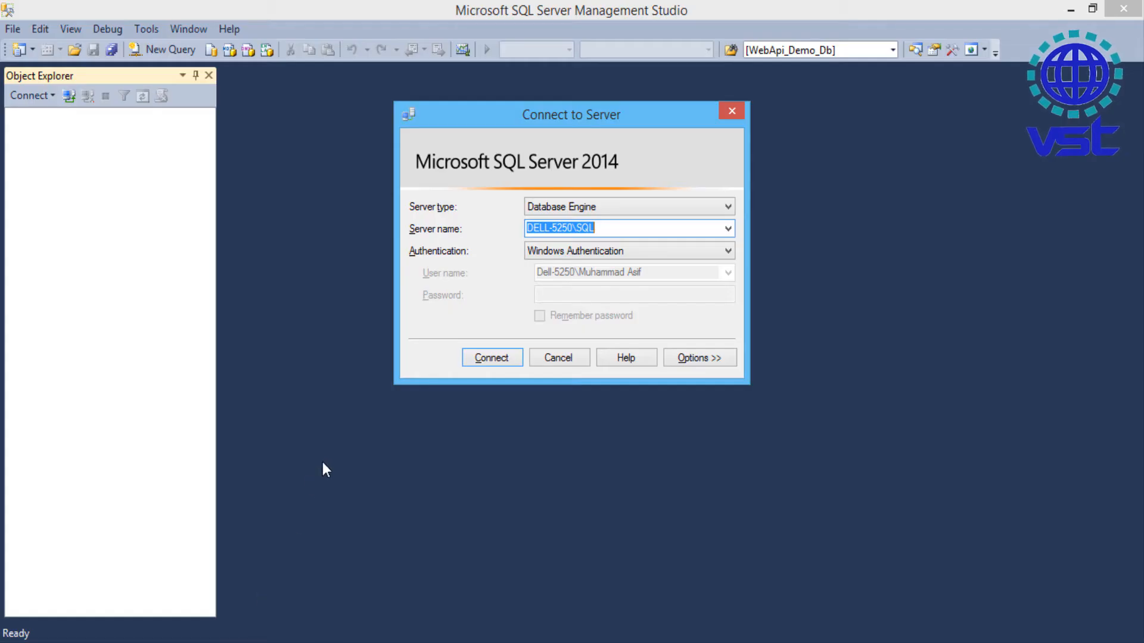
# Connect to the DELL-5250\SQL server and expand its Databases node.
pyautogui.click(491, 358)
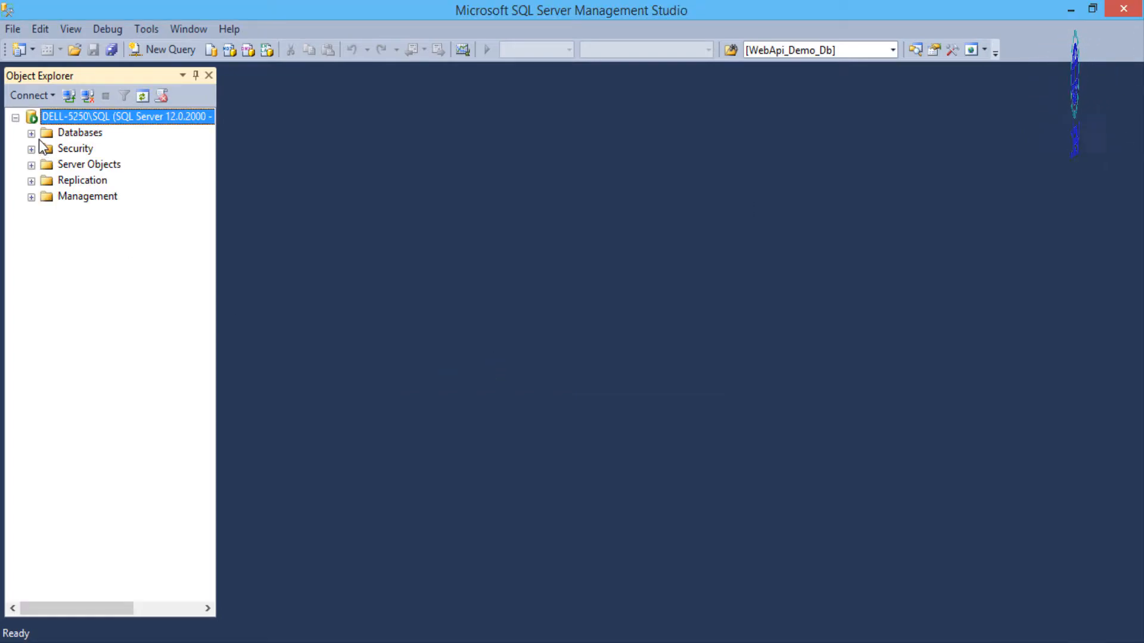
pyautogui.click(34, 134)
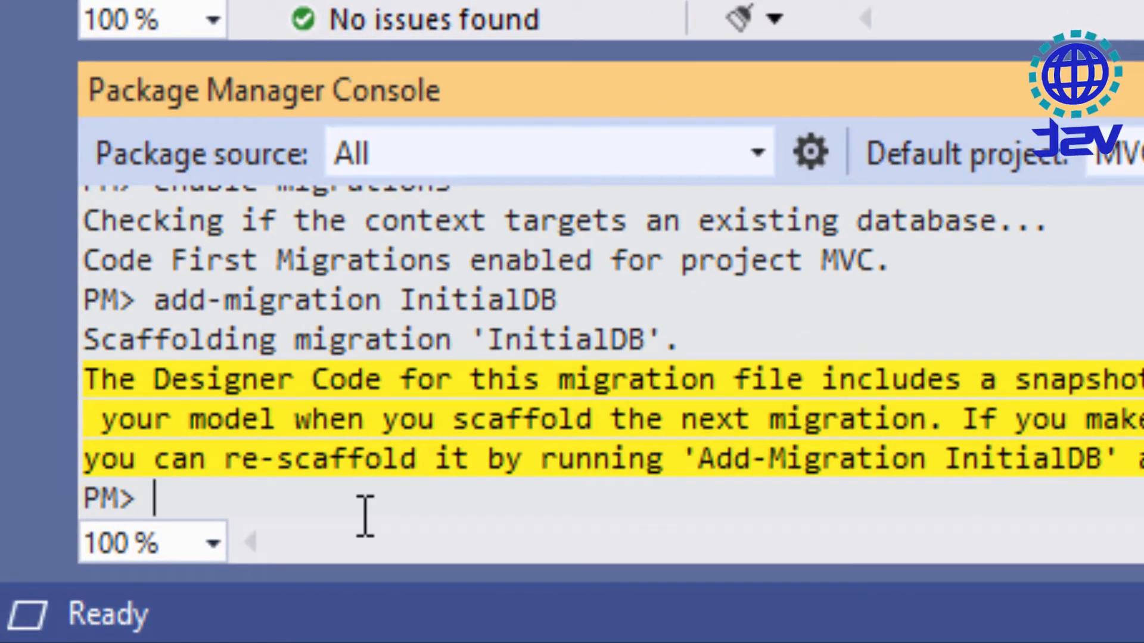
# Run update-database to apply the InitialDB migration to SQL Server.
pyautogui.write('update-database')
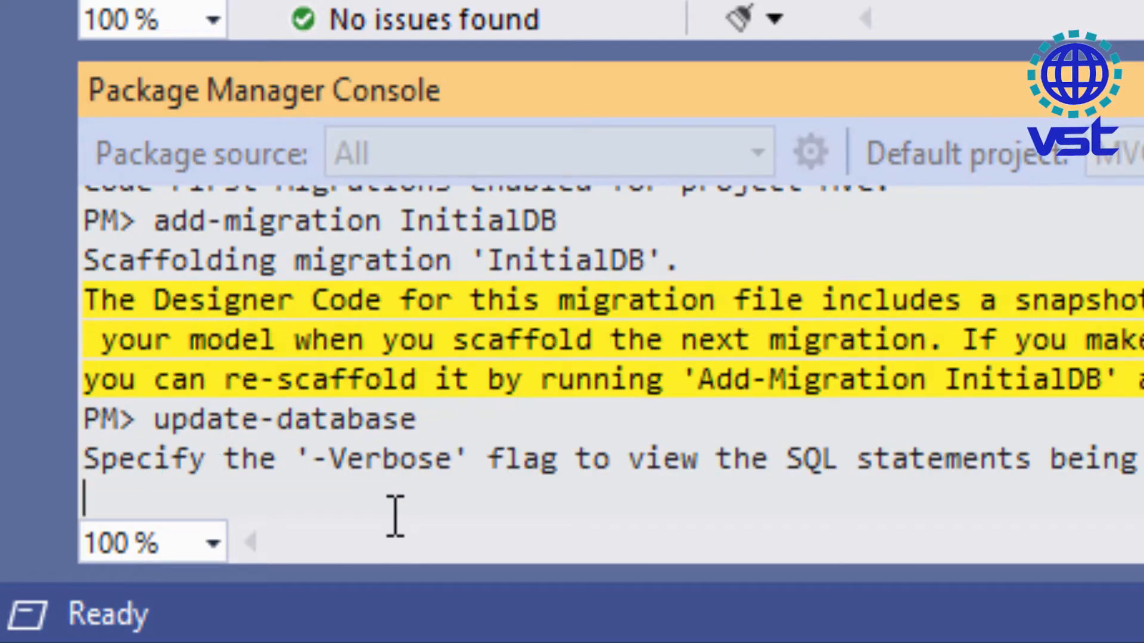